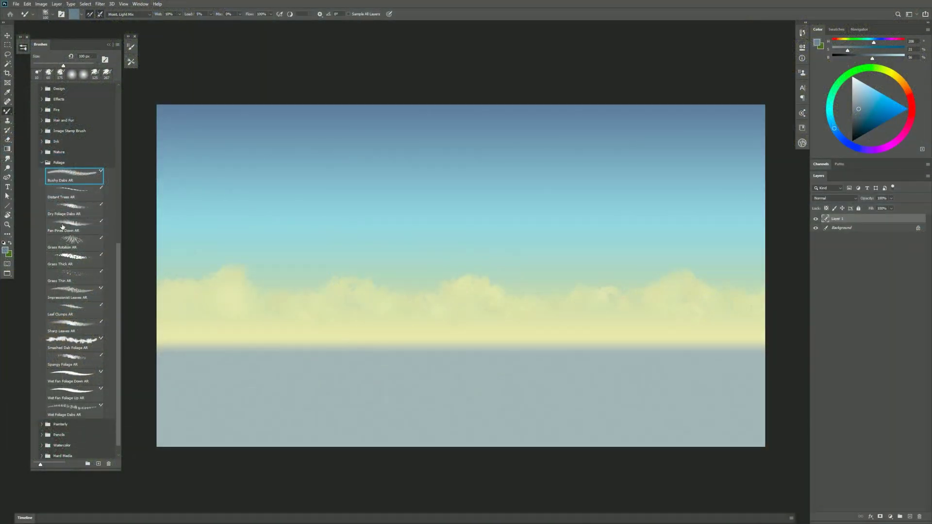
{"action": "mouse_move", "coordinate": [83, 175]}
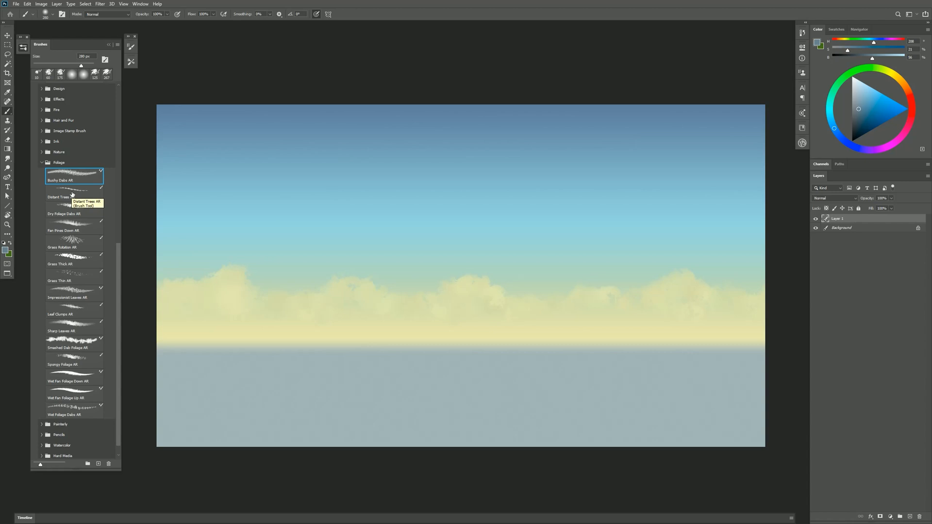
- Select the Distant Trees AR brush and mix a dark, desaturated grey-blue paint colour
{"action": "left_click", "coordinate": [60, 195]}
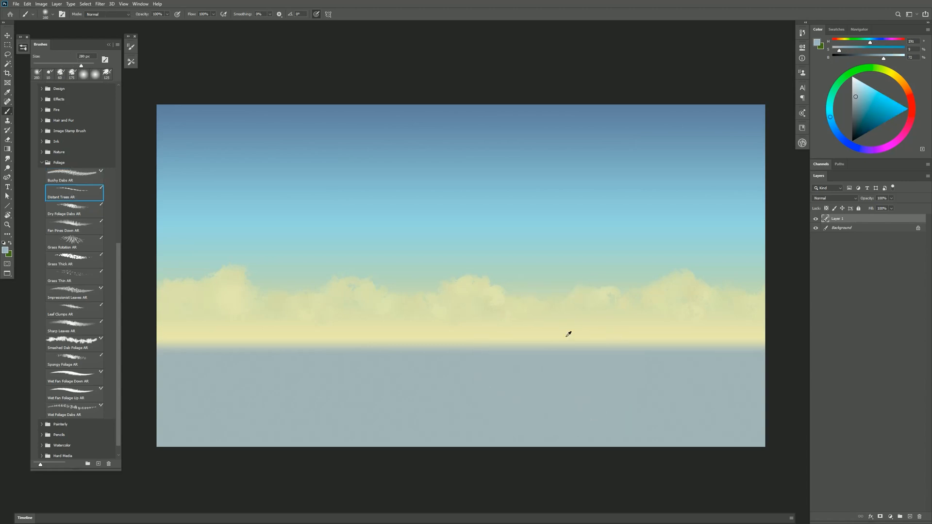
{"action": "left_click_drag", "start_coordinate": [883, 57], "coordinate": [880, 59]}
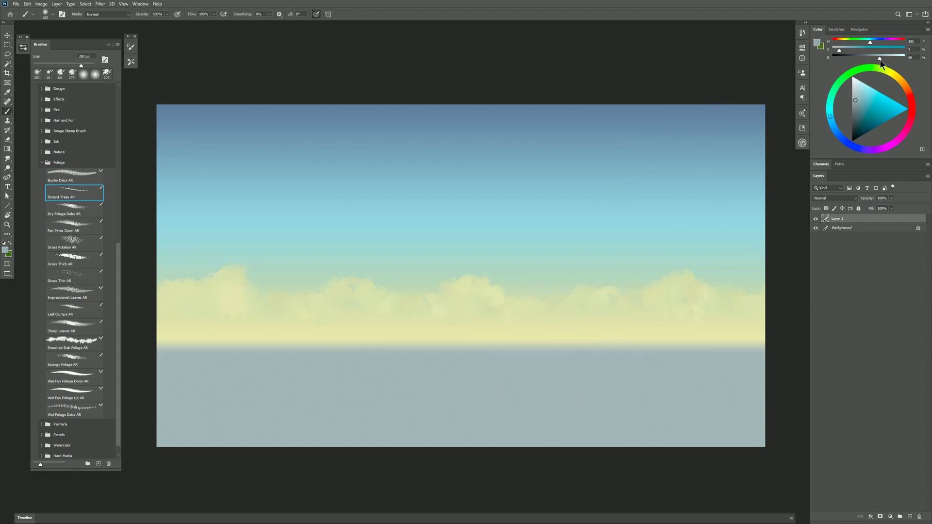
{"action": "left_click_drag", "start_coordinate": [882, 45], "coordinate": [870, 45]}
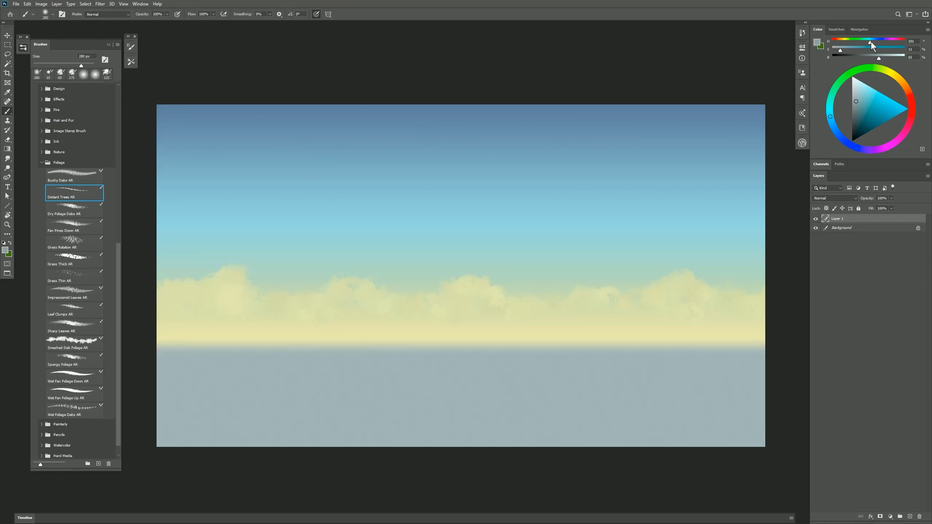
- Paint a grey-blue band of distant treetops along the horizon from the centre to the right edge
{"action": "left_click", "coordinate": [424, 357]}
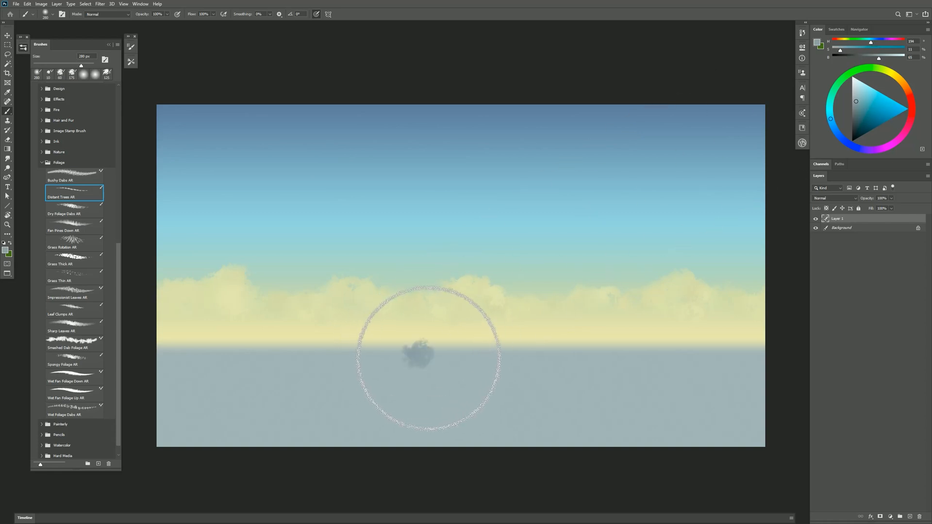
{"action": "left_click_drag", "start_coordinate": [423, 354], "coordinate": [600, 366]}
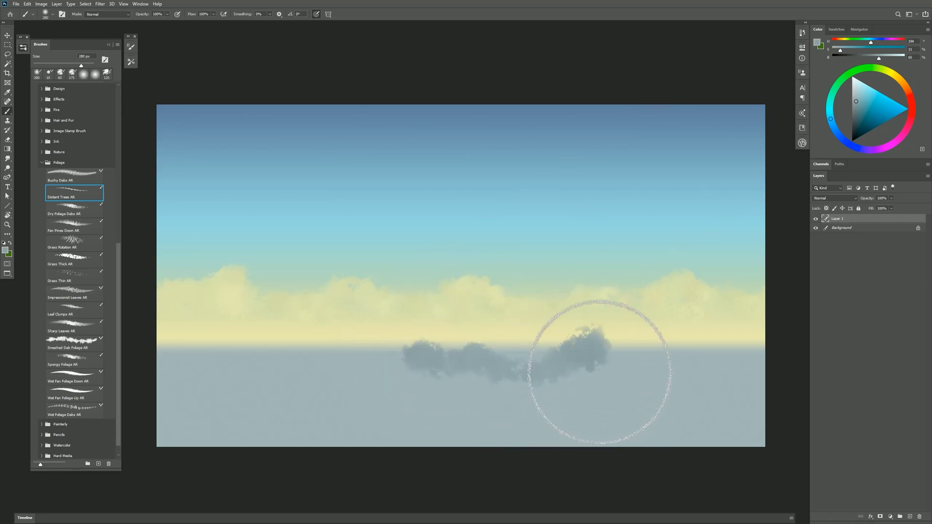
{"action": "left_click_drag", "start_coordinate": [600, 369], "coordinate": [767, 356]}
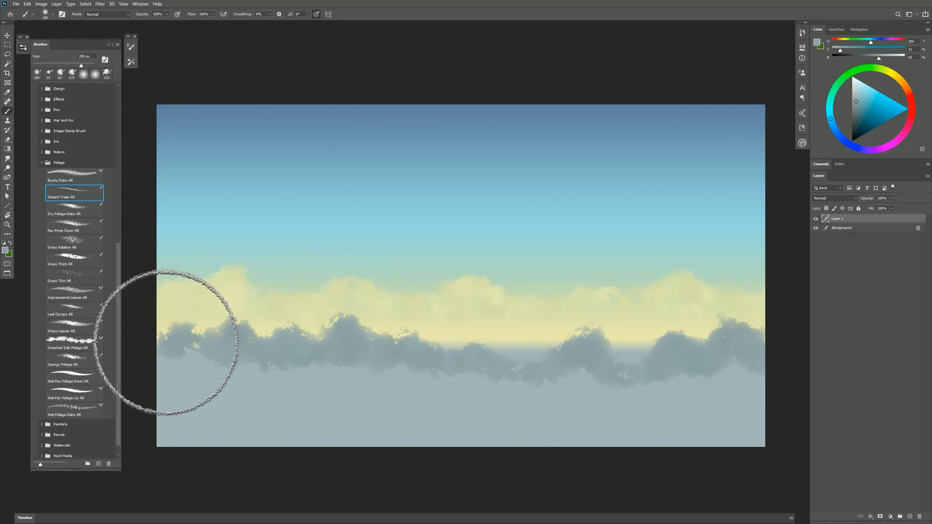
{"action": "mouse_move", "coordinate": [565, 389]}
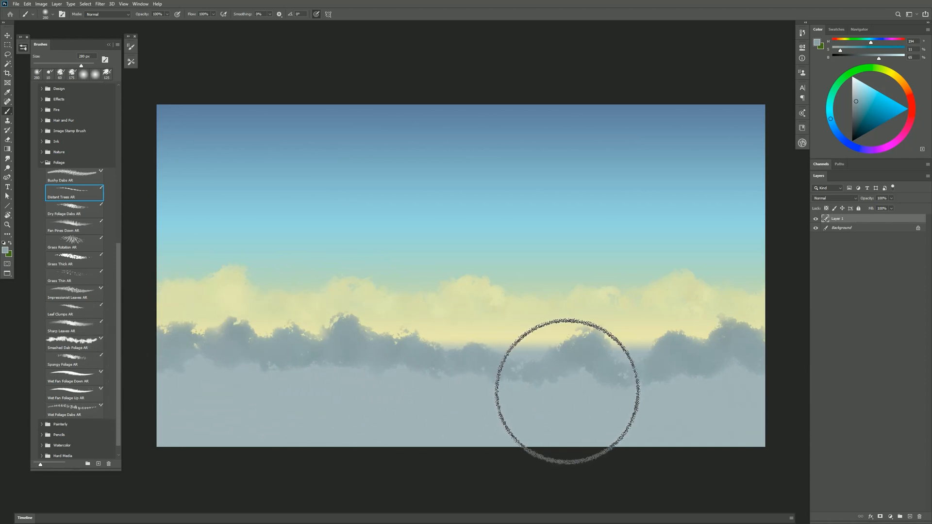
- Restart the tree band from the left edge and carry it across to join the right side
{"action": "left_click_drag", "start_coordinate": [568, 384], "coordinate": [187, 362]}
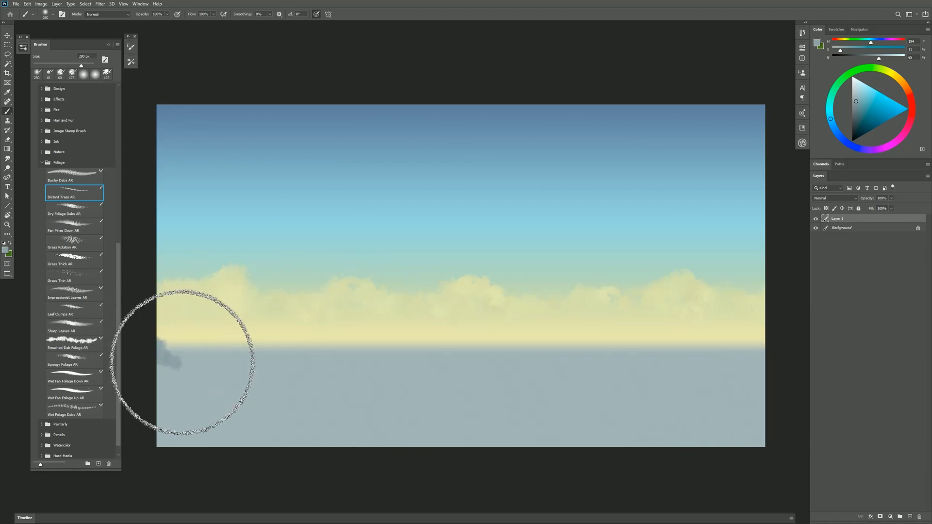
{"action": "left_click_drag", "start_coordinate": [179, 356], "coordinate": [240, 359]}
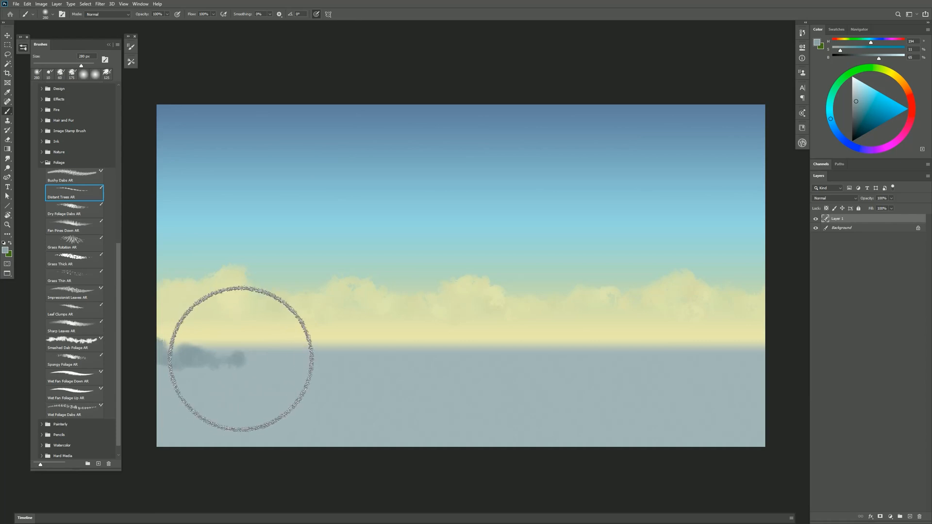
{"action": "left_click_drag", "start_coordinate": [241, 360], "coordinate": [357, 357]}
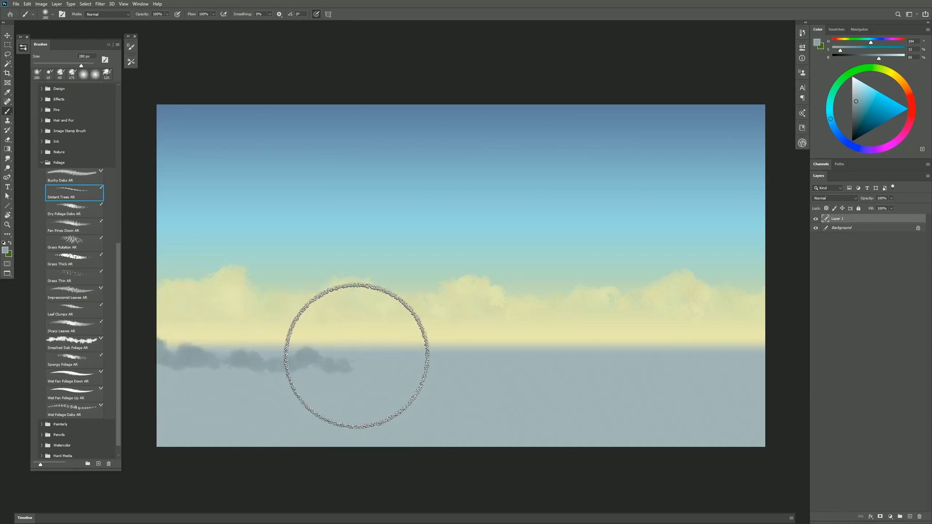
{"action": "left_click_drag", "start_coordinate": [357, 351], "coordinate": [451, 351]}
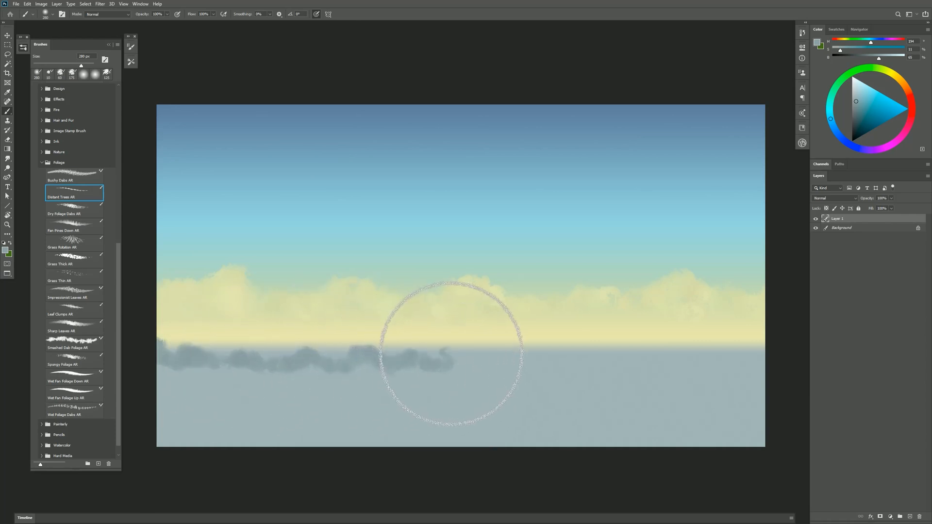
{"action": "left_click_drag", "start_coordinate": [440, 353], "coordinate": [574, 361]}
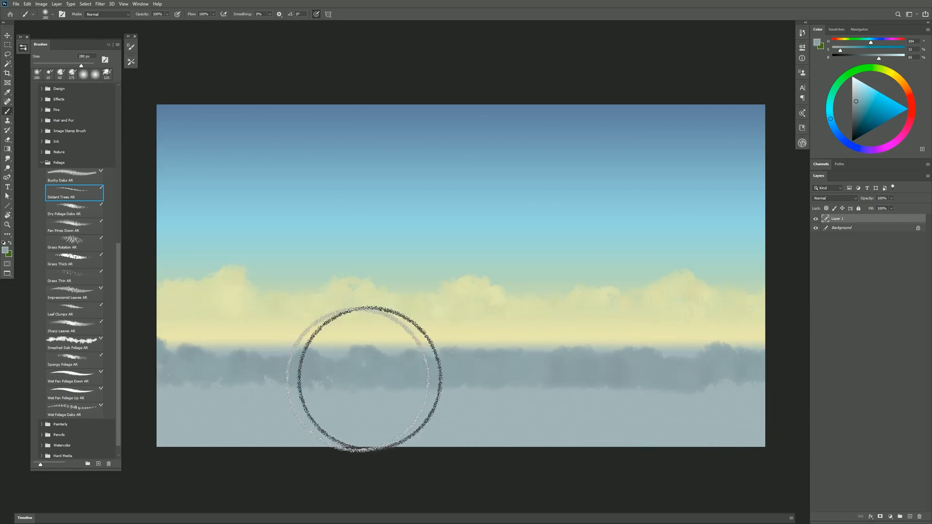
{"action": "mouse_move", "coordinate": [897, 507]}
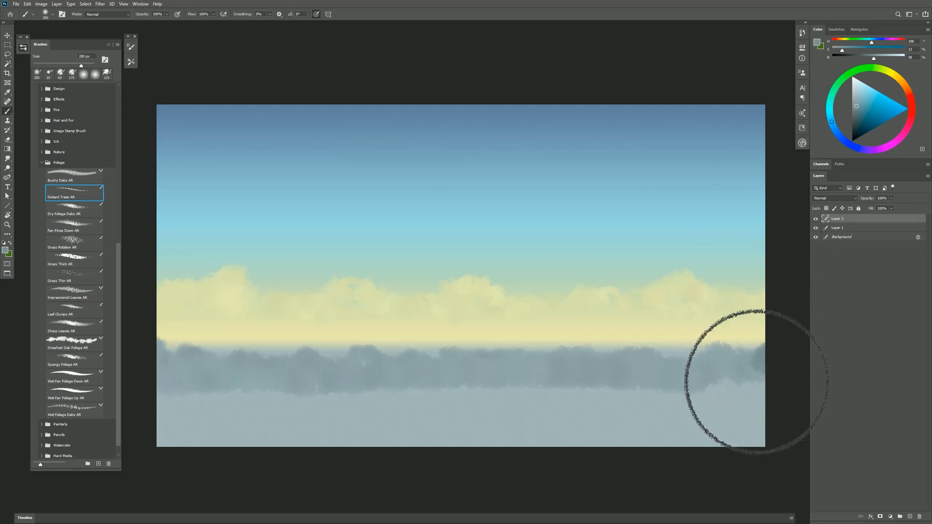
{"action": "mouse_move", "coordinate": [608, 375]}
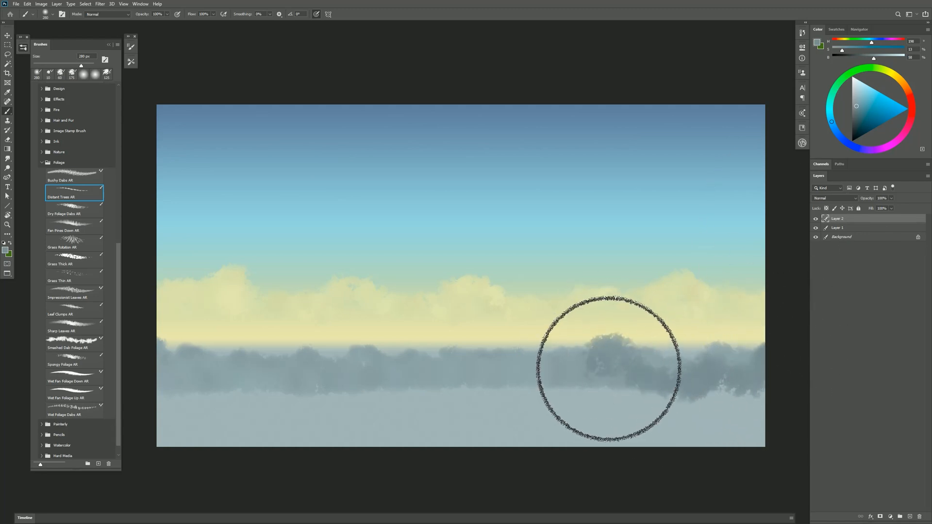
{"action": "mouse_move", "coordinate": [398, 394]}
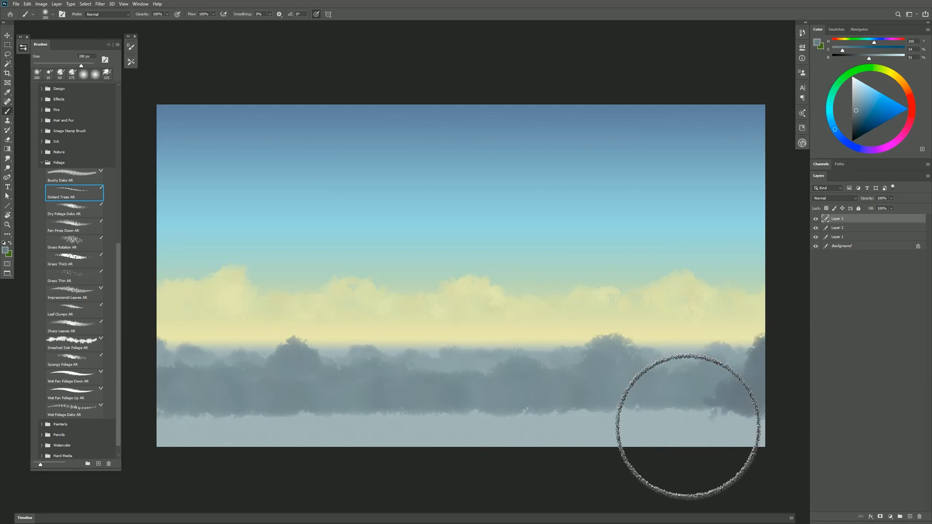
{"action": "mouse_move", "coordinate": [484, 400]}
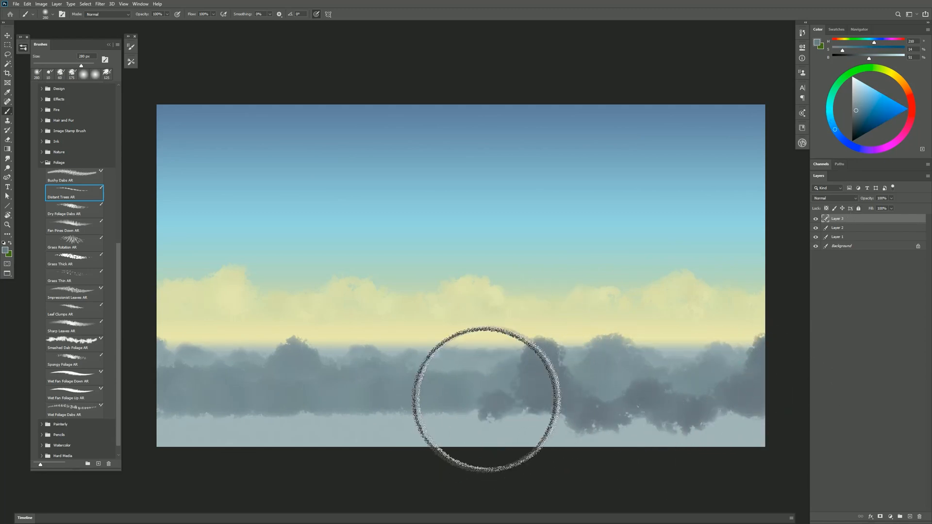
- Paint taller rounded tree crowns over the middle of the misty tree line
{"action": "left_click_drag", "start_coordinate": [482, 396], "coordinate": [279, 422]}
{"action": "type", "text": "distant-trees"}
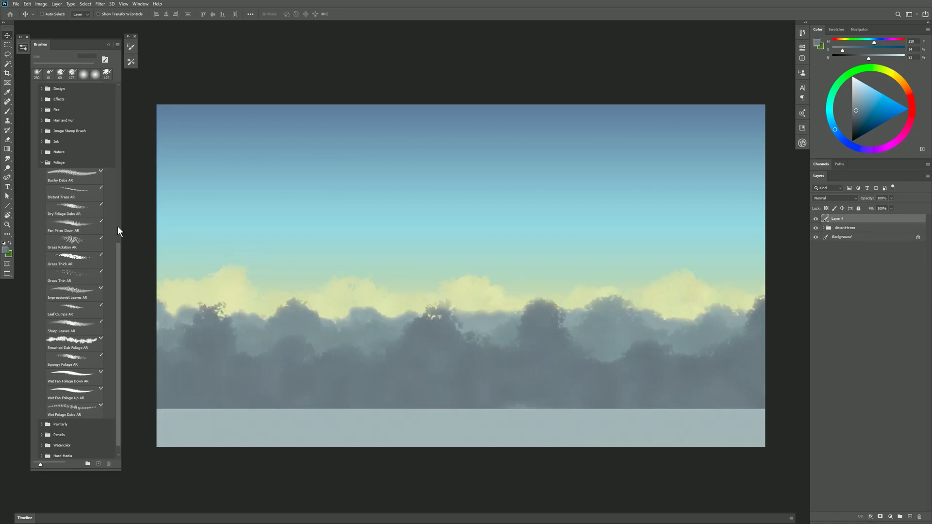
- Choose the Grass Rotation AR brush for the new layer above the distant trees group
{"action": "left_click", "coordinate": [74, 243]}
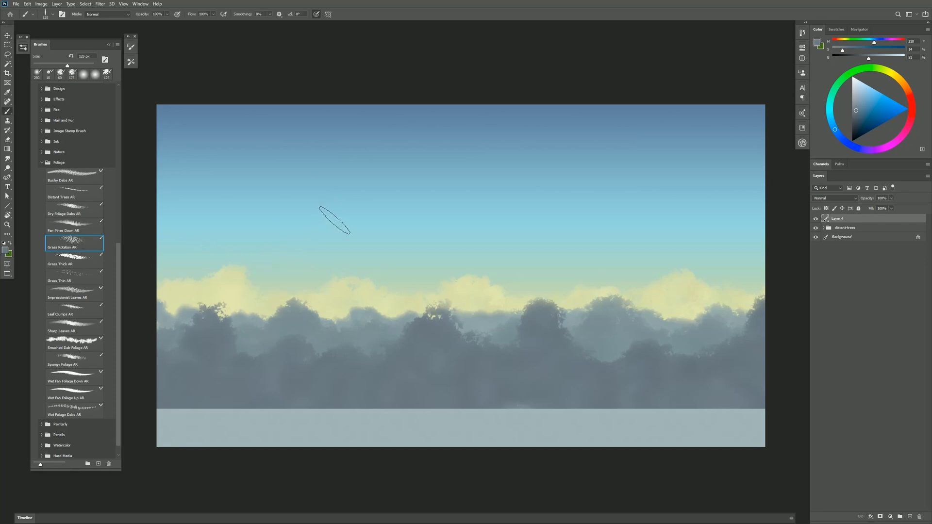
{"action": "mouse_move", "coordinate": [354, 221]}
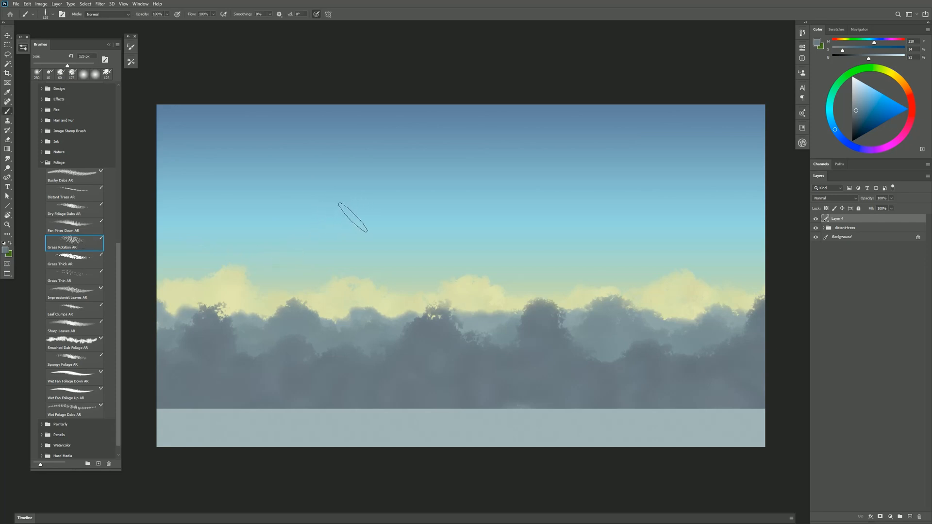
{"action": "mouse_move", "coordinate": [351, 271]}
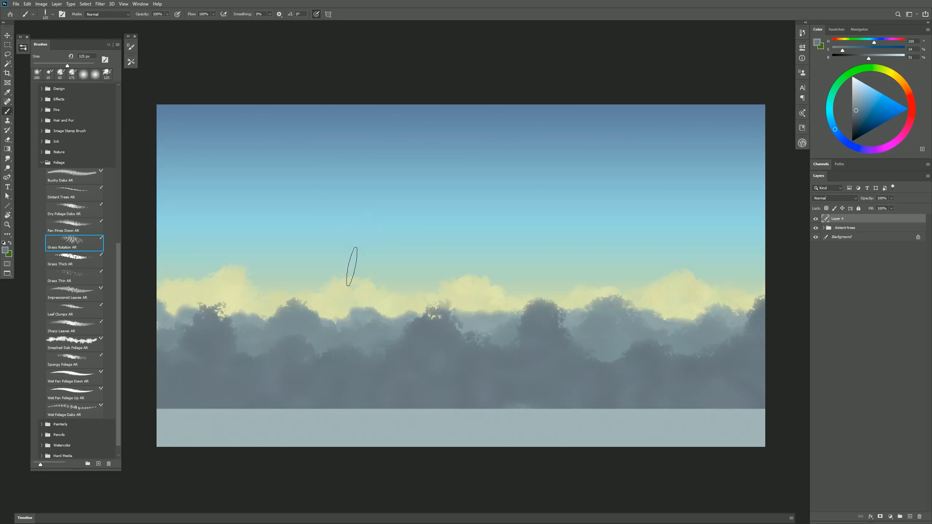
{"action": "mouse_move", "coordinate": [757, 112]}
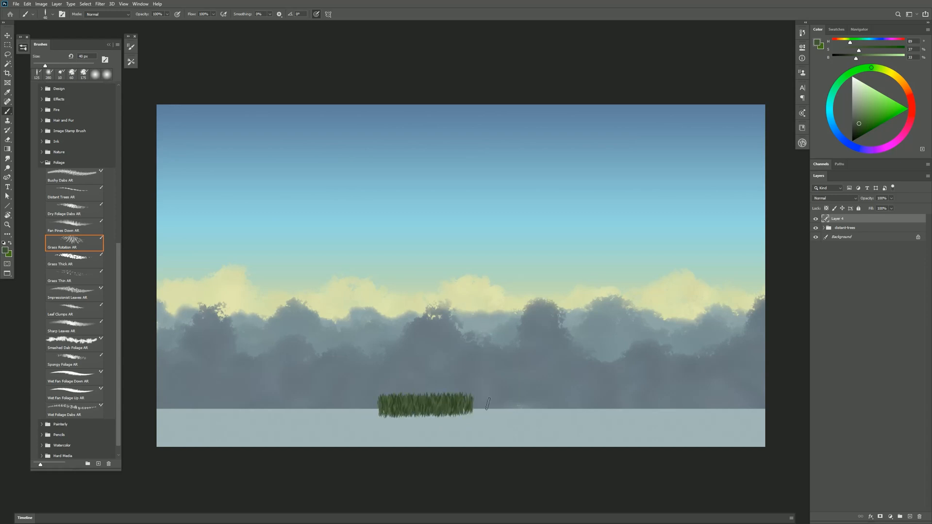
- Try curving test strokes of grass and undo them with Ctrl+Z
{"action": "key", "text": "ctrl+z"}
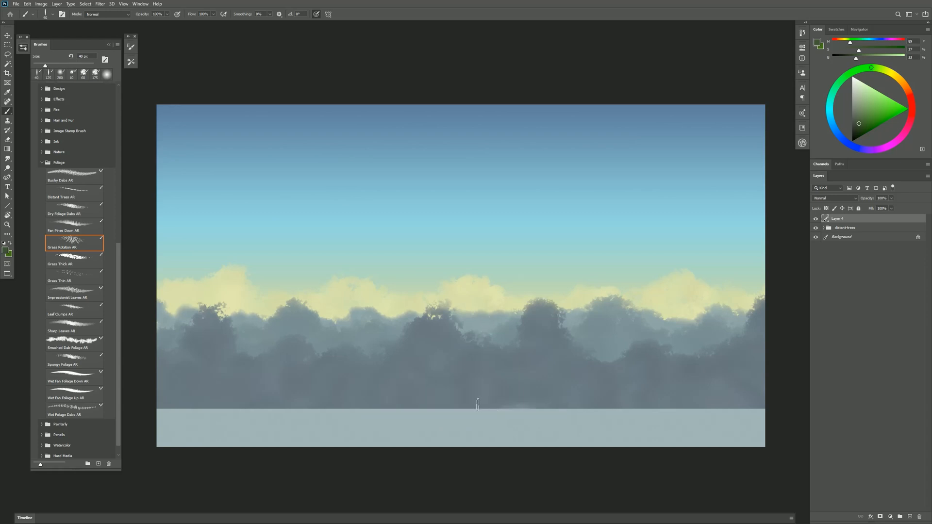
{"action": "mouse_move", "coordinate": [321, 370]}
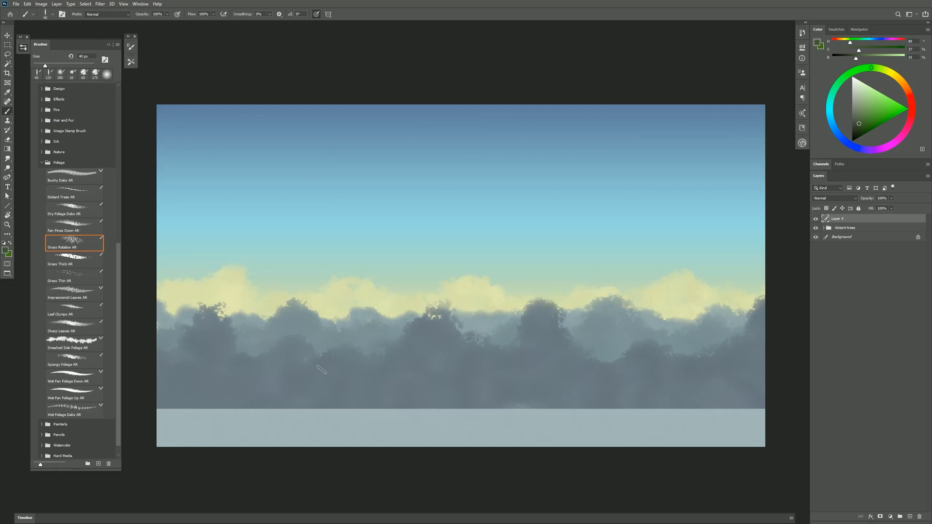
{"action": "left_click_drag", "start_coordinate": [325, 369], "coordinate": [420, 333]}
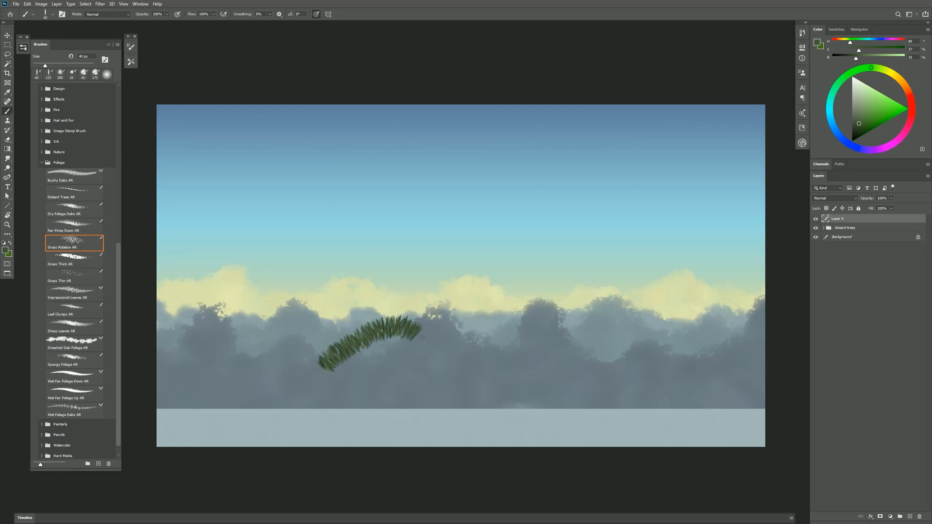
{"action": "left_click_drag", "start_coordinate": [417, 337], "coordinate": [488, 386]}
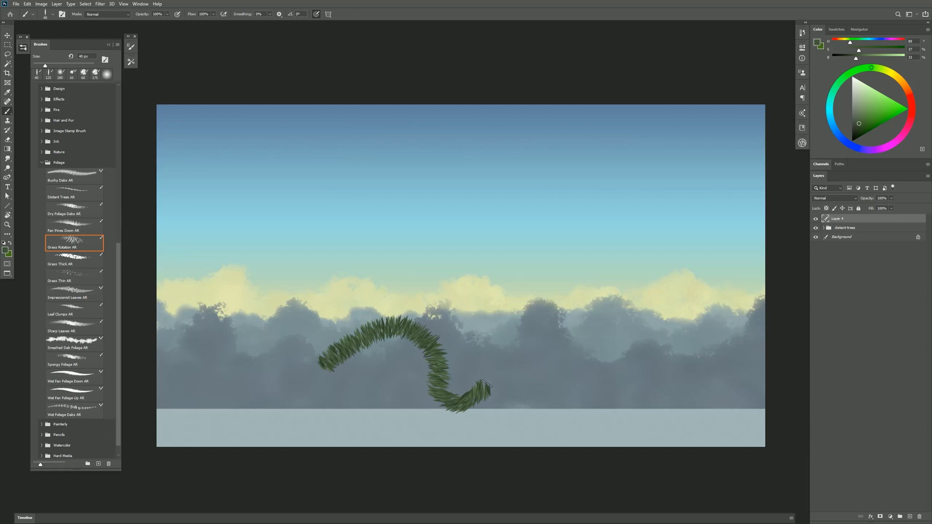
{"action": "key", "text": "Ctrl+Z"}
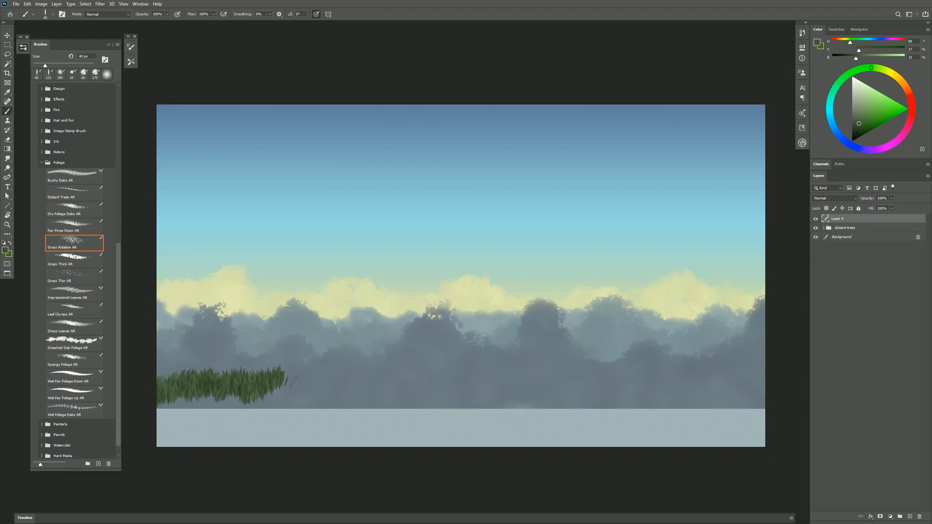
- Brush a thick green grass band across the whole foreground below the trees
{"action": "left_click_drag", "start_coordinate": [279, 386], "coordinate": [762, 404]}
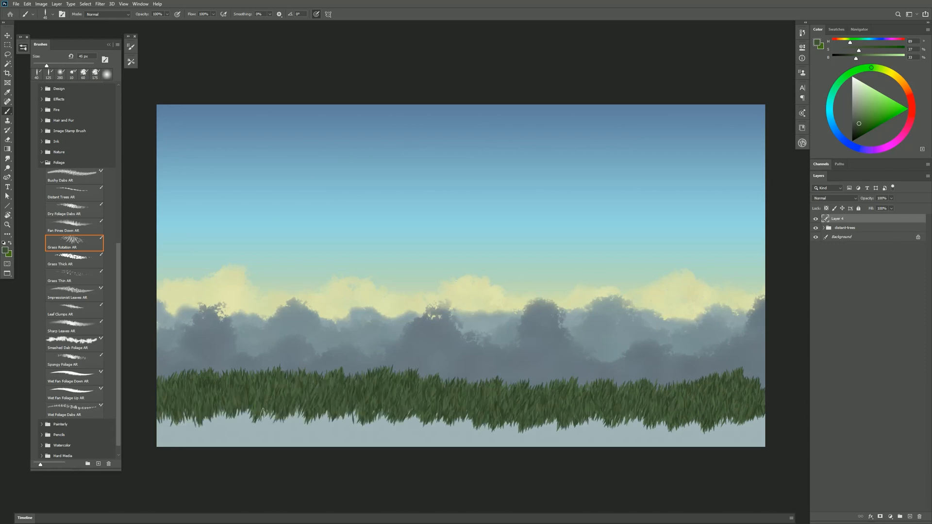
{"action": "left_click_drag", "start_coordinate": [261, 410], "coordinate": [330, 426]}
{"action": "type", "text": "grass-fg"}
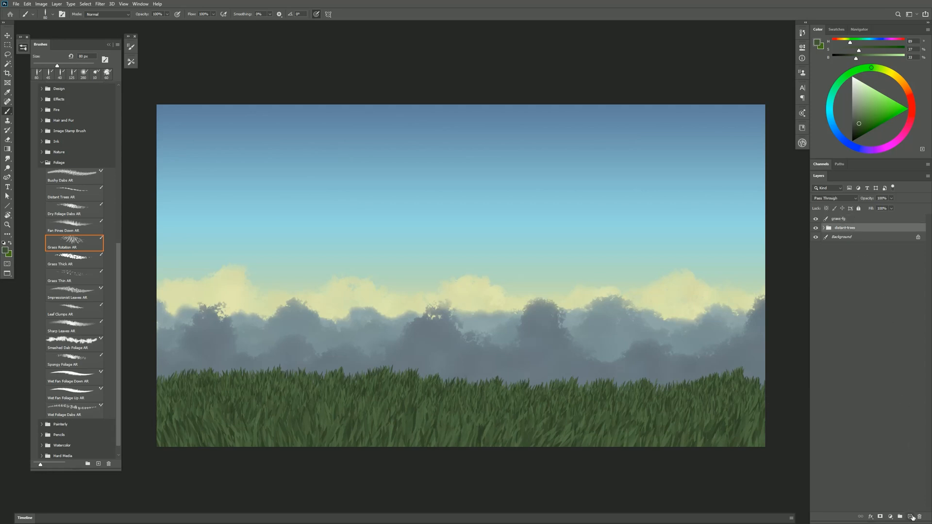
- Add the trees mid layer, pick a Wet Fan Foliage brush and build a tall tree above the tree line
{"action": "left_click", "coordinate": [910, 516]}
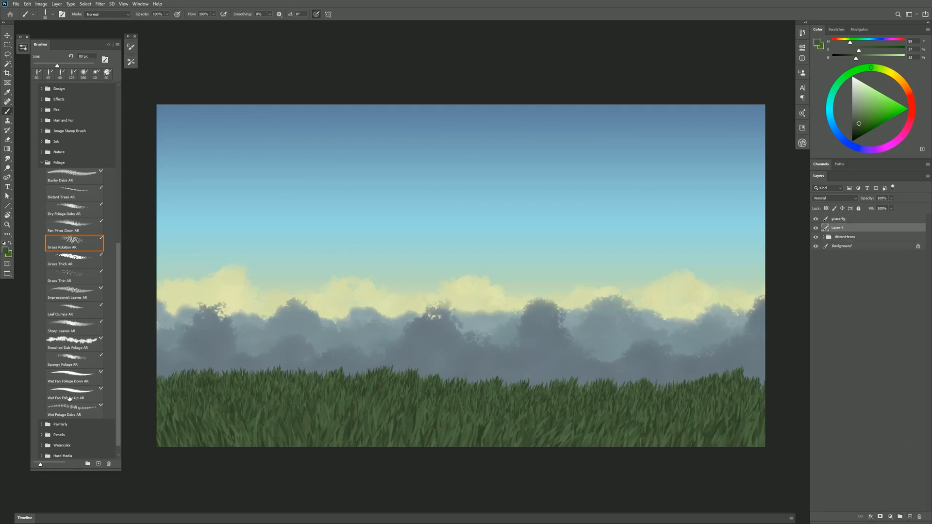
{"action": "left_click", "coordinate": [68, 398]}
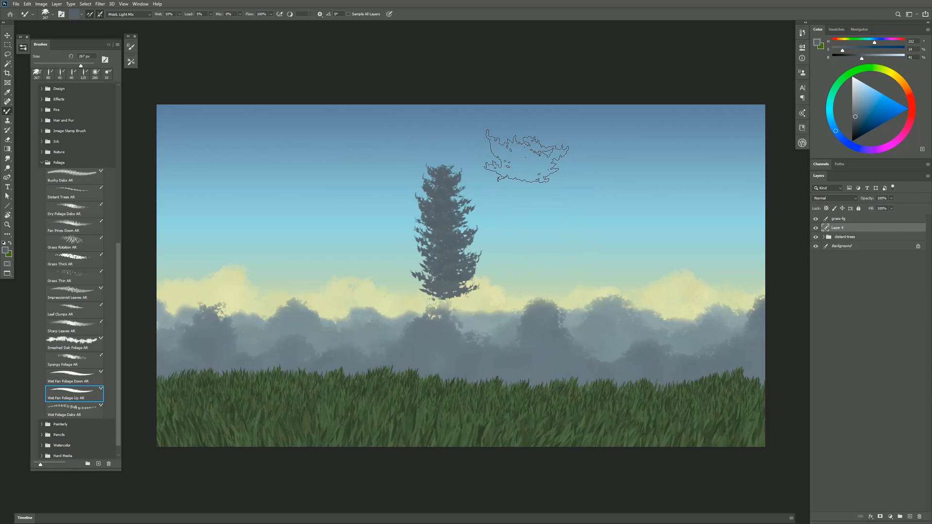
{"action": "left_click_drag", "start_coordinate": [524, 155], "coordinate": [565, 173]}
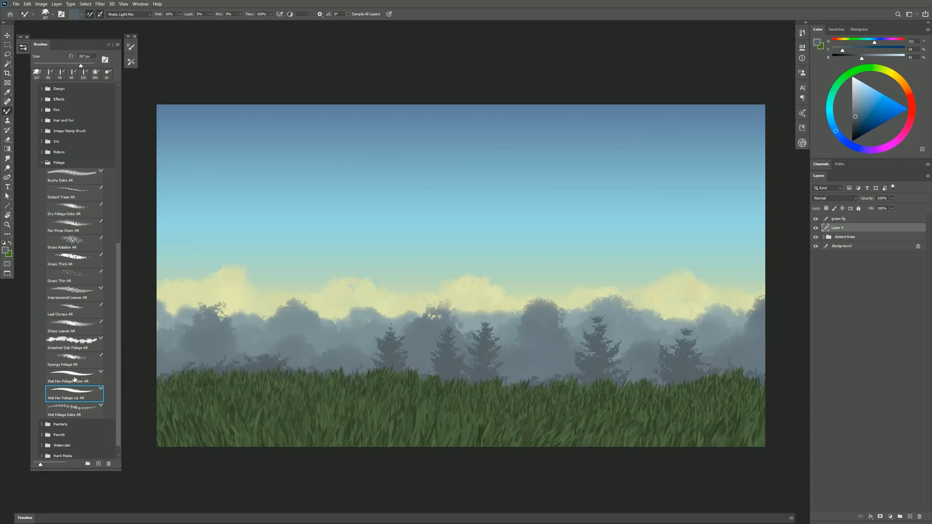
- Switch to the downward-sweeping fan foliage brush and dab a rounded grey crown near the centre
{"action": "left_click", "coordinate": [73, 382]}
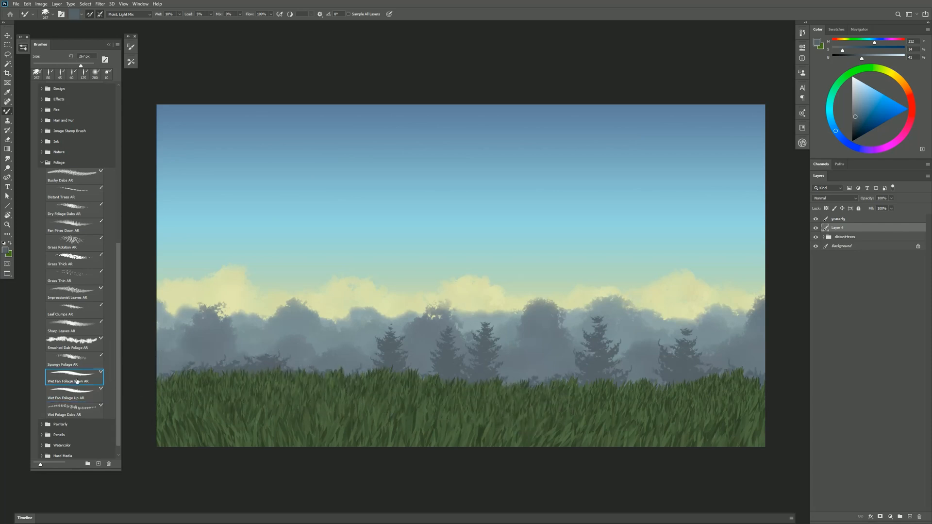
{"action": "left_click", "coordinate": [385, 383]}
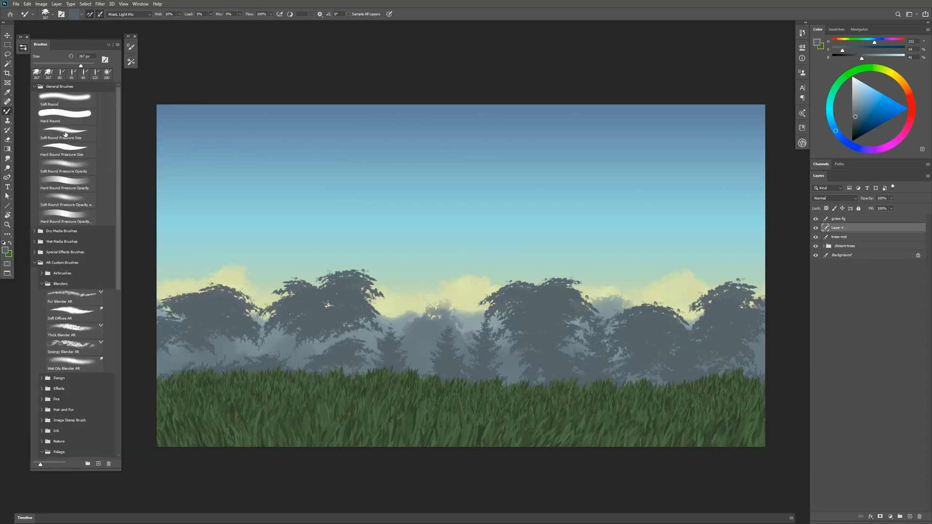
- Paint the trunks, then take the Wet Fan Foliage Down brush for green-yellow canopy highlights
{"action": "left_click", "coordinate": [66, 137]}
{"action": "type", "text": "trunks"}
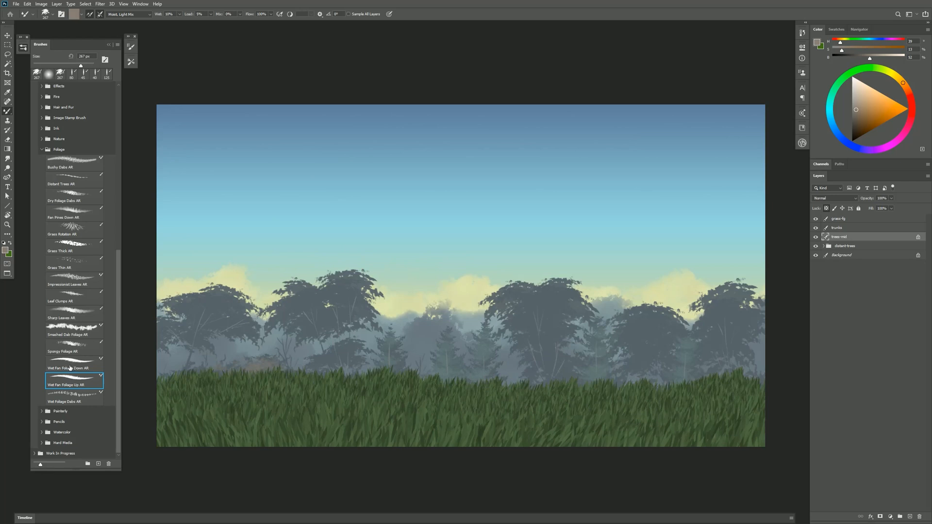
{"action": "left_click", "coordinate": [70, 364]}
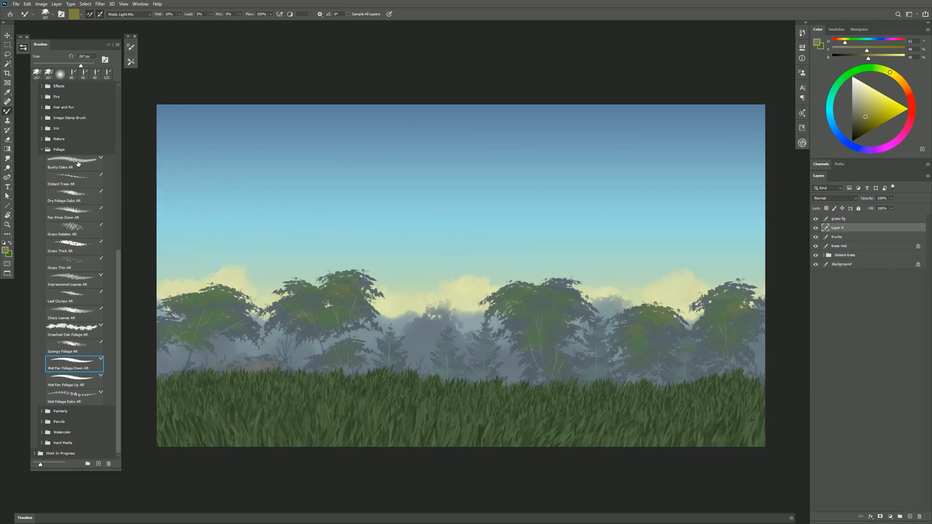
{"action": "left_click", "coordinate": [74, 162]}
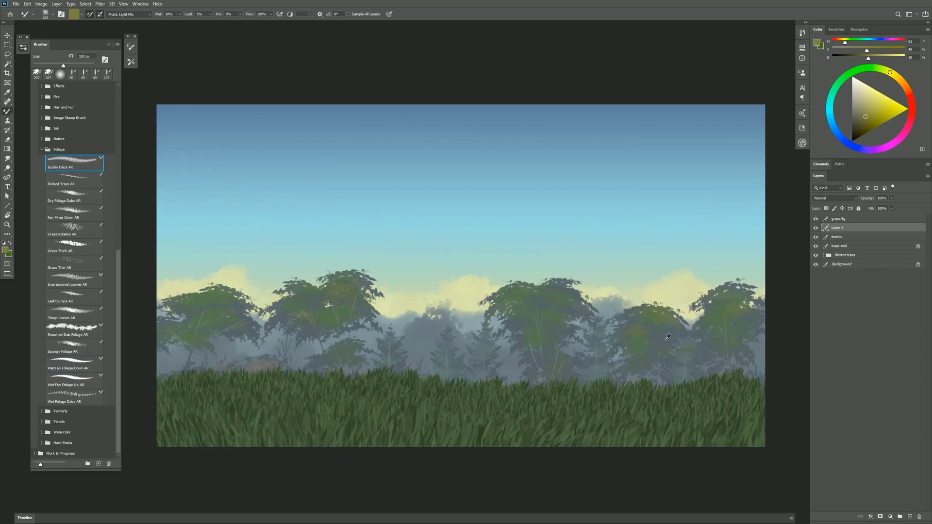
{"action": "left_click", "coordinate": [874, 42]}
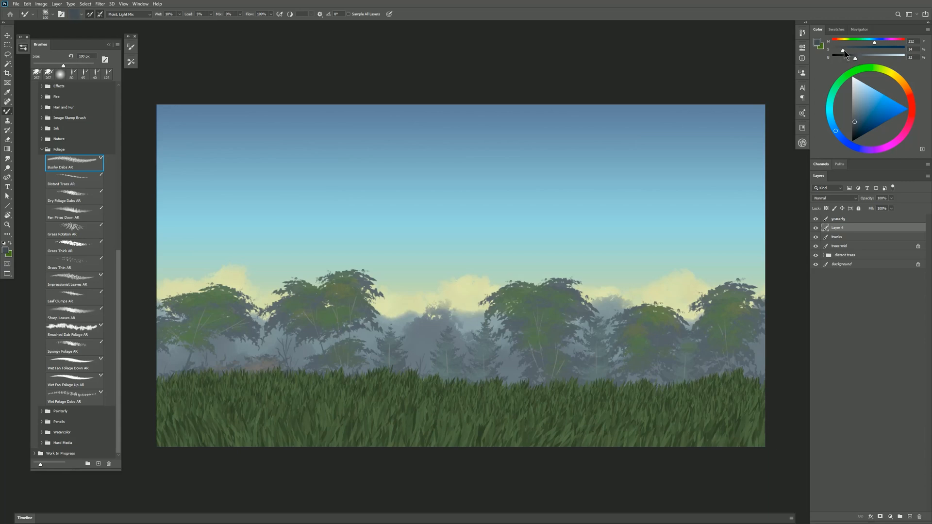
{"action": "left_click", "coordinate": [467, 188]}
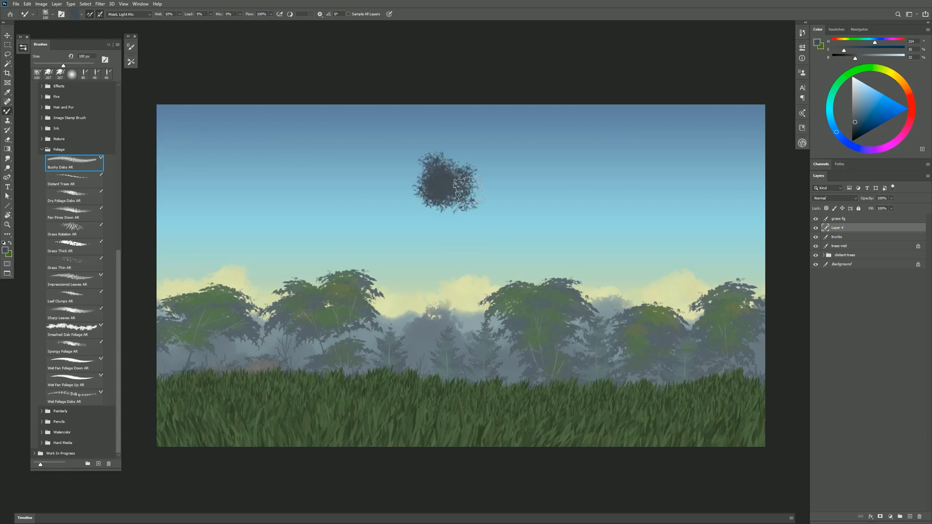
{"action": "left_click_drag", "start_coordinate": [451, 185], "coordinate": [541, 179]}
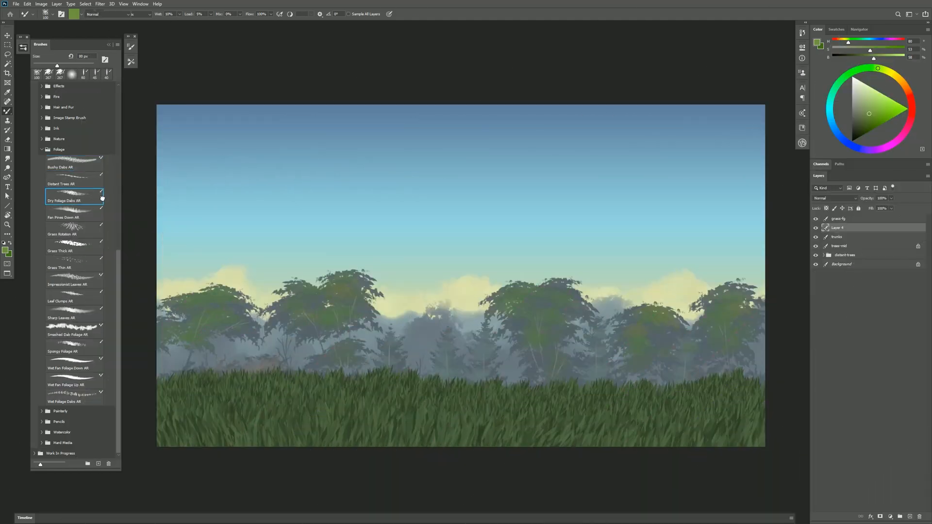
{"action": "left_click", "coordinate": [448, 210]}
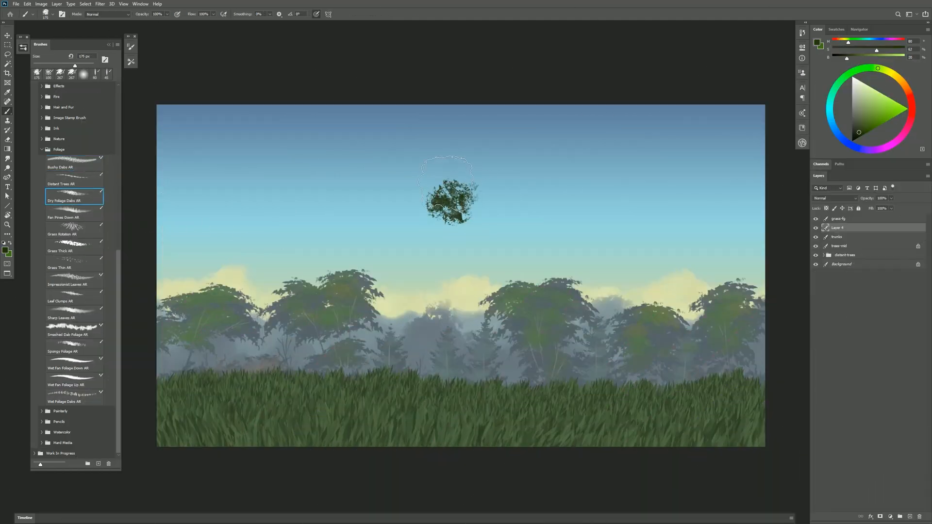
{"action": "left_click_drag", "start_coordinate": [442, 191], "coordinate": [482, 226]}
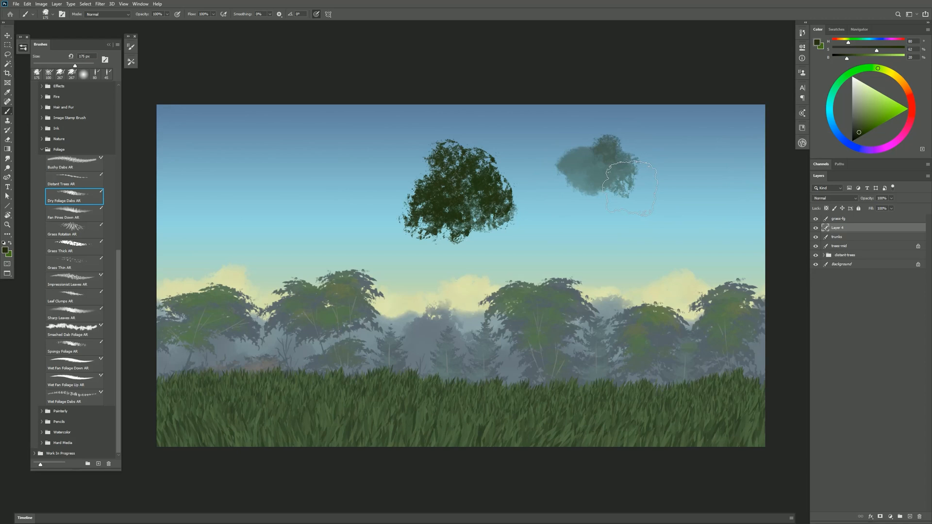
{"action": "left_click_drag", "start_coordinate": [630, 190], "coordinate": [625, 179]}
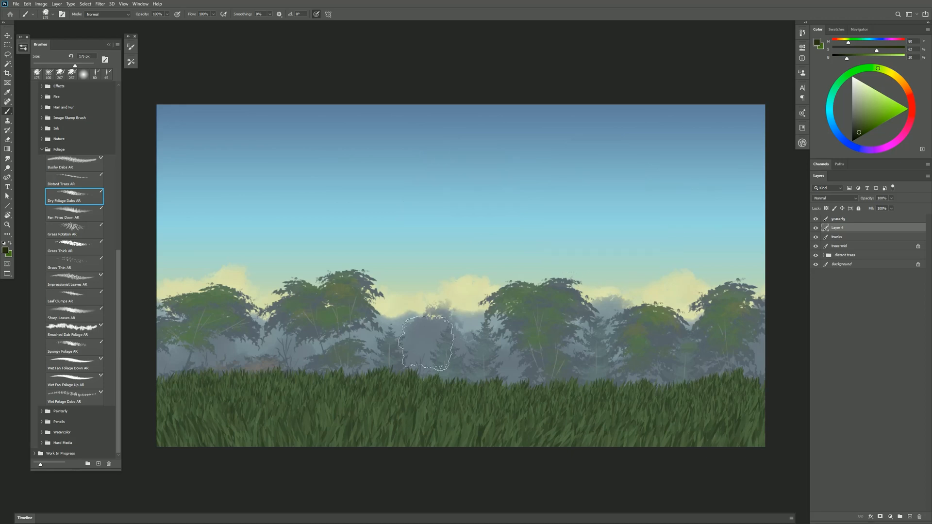
{"action": "left_click_drag", "start_coordinate": [426, 342], "coordinate": [464, 380]}
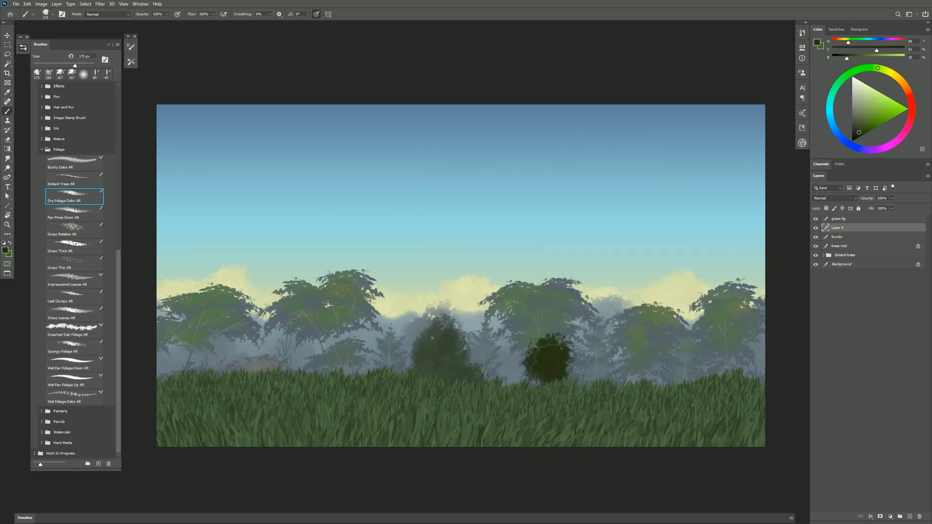
{"action": "left_click_drag", "start_coordinate": [560, 362], "coordinate": [639, 372]}
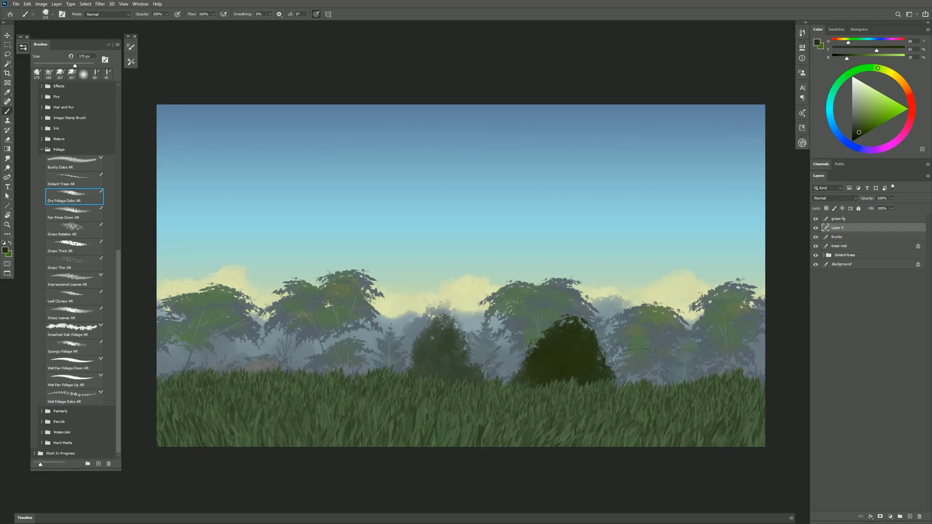
{"action": "left_click_drag", "start_coordinate": [642, 369], "coordinate": [731, 381]}
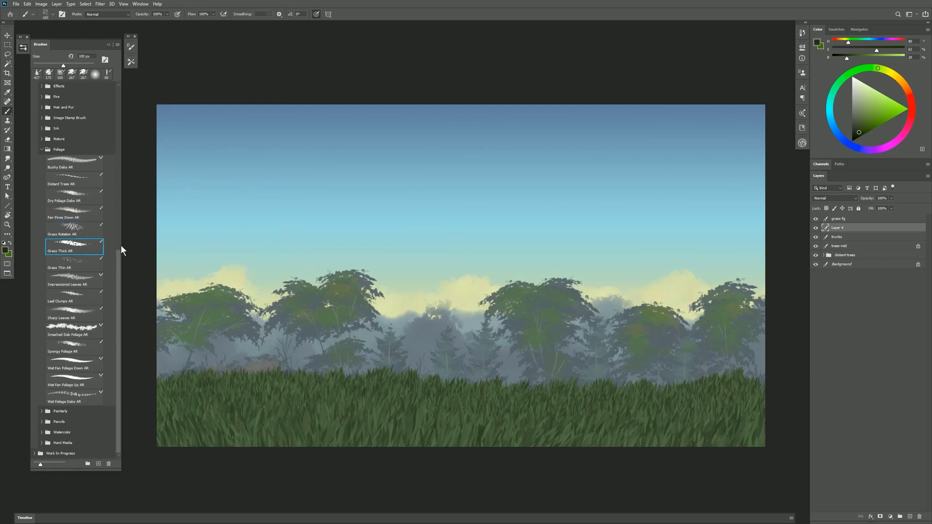
{"action": "left_click_drag", "start_coordinate": [297, 208], "coordinate": [494, 172]}
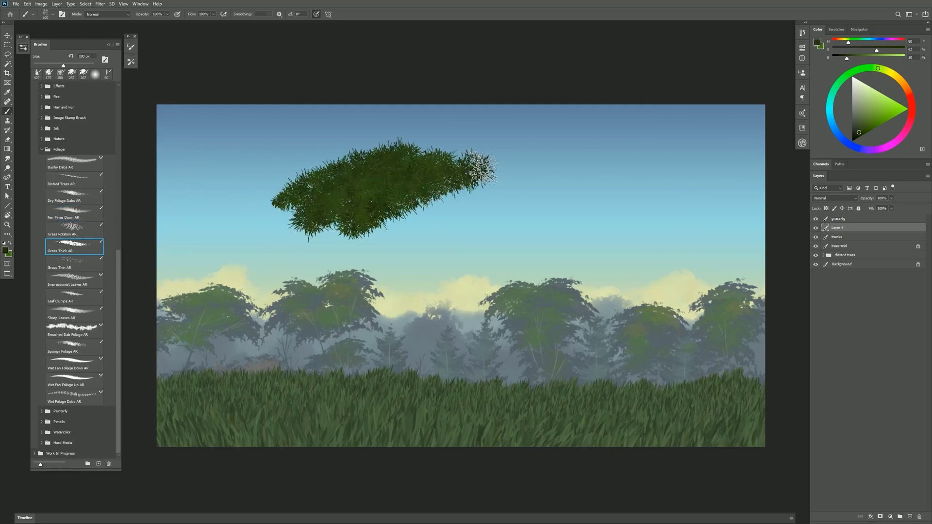
{"action": "left_click_drag", "start_coordinate": [493, 173], "coordinate": [619, 226]}
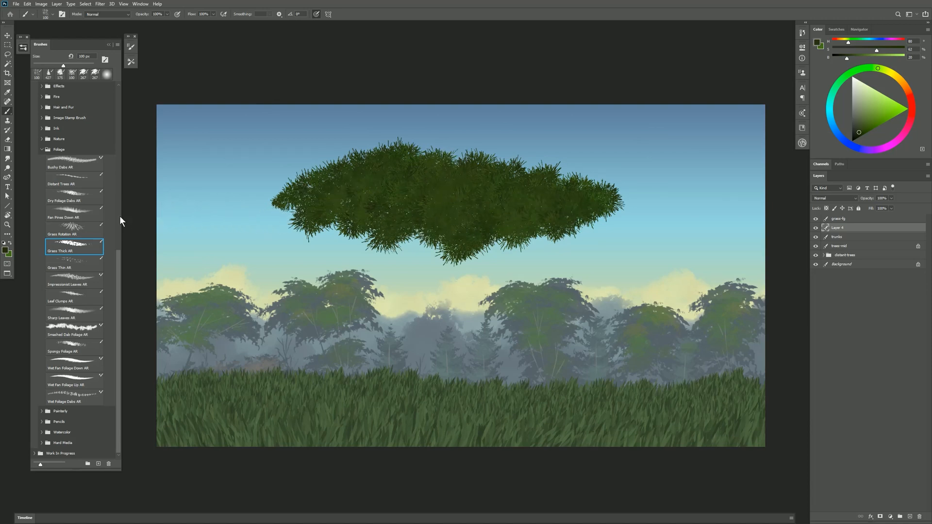
{"action": "left_click", "coordinate": [68, 264]}
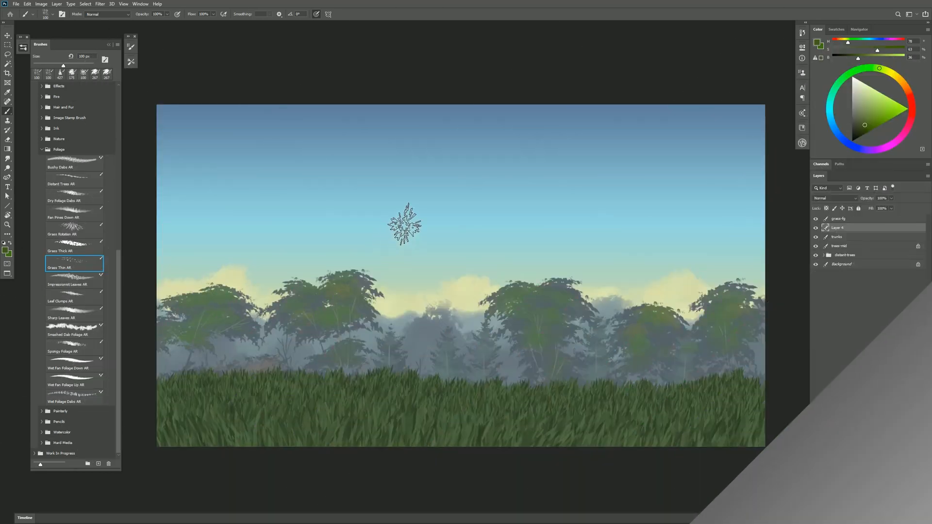
{"action": "left_click", "coordinate": [73, 282]}
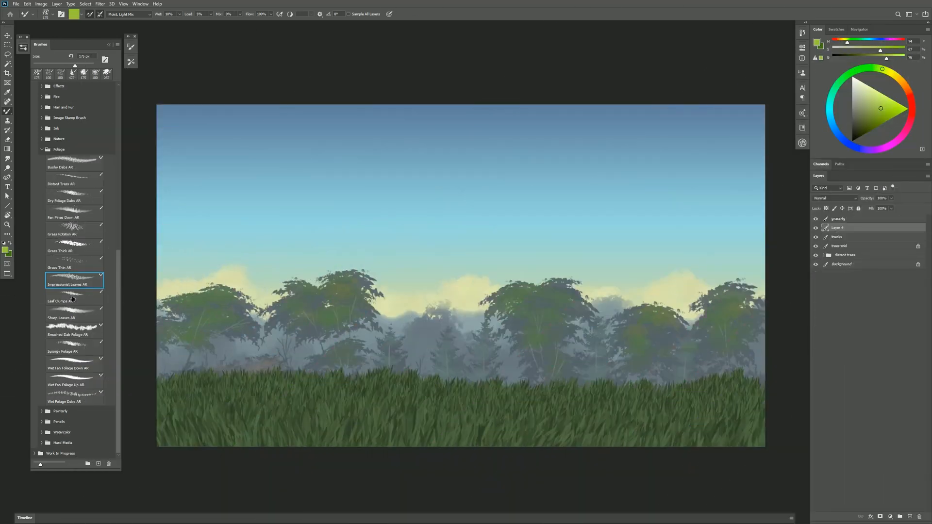
{"action": "left_click", "coordinate": [59, 301]}
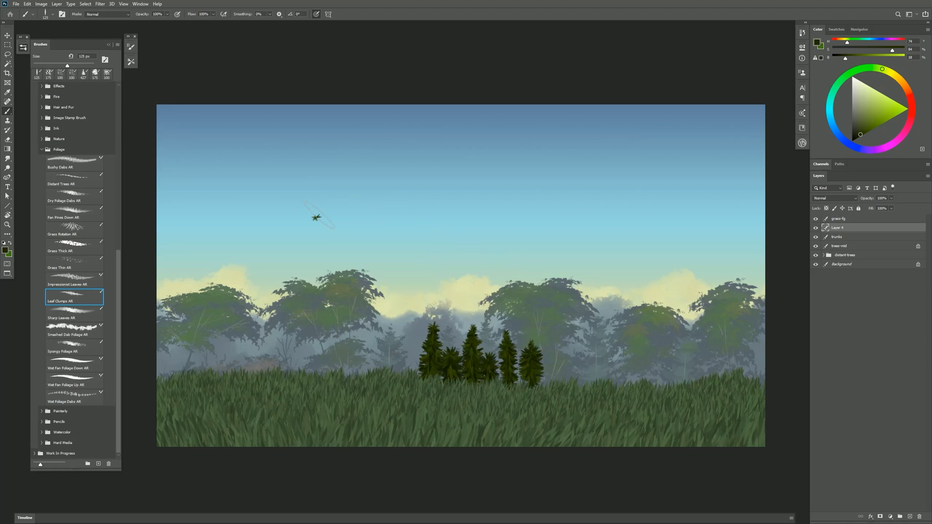
{"action": "left_click_drag", "start_coordinate": [322, 210], "coordinate": [465, 188]}
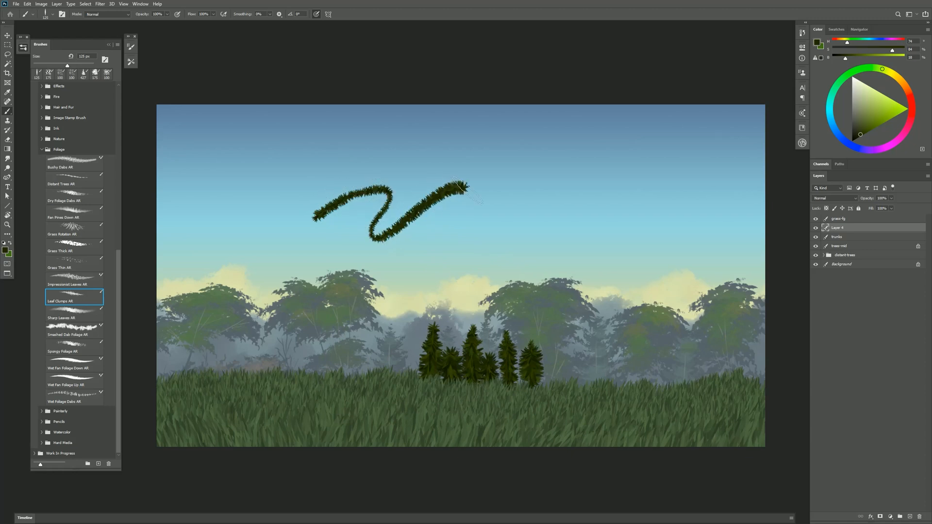
{"action": "left_click_drag", "start_coordinate": [470, 187], "coordinate": [634, 244]}
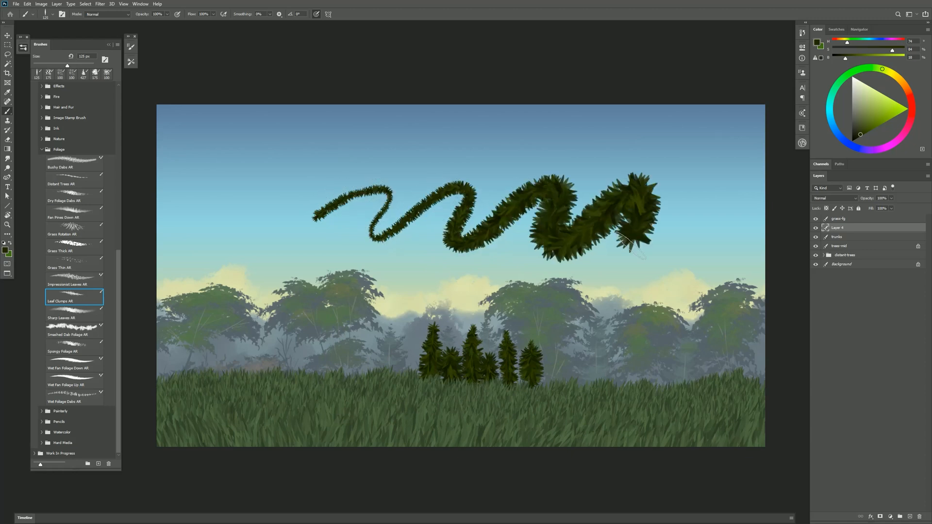
{"action": "key", "text": "Ctrl+Z"}
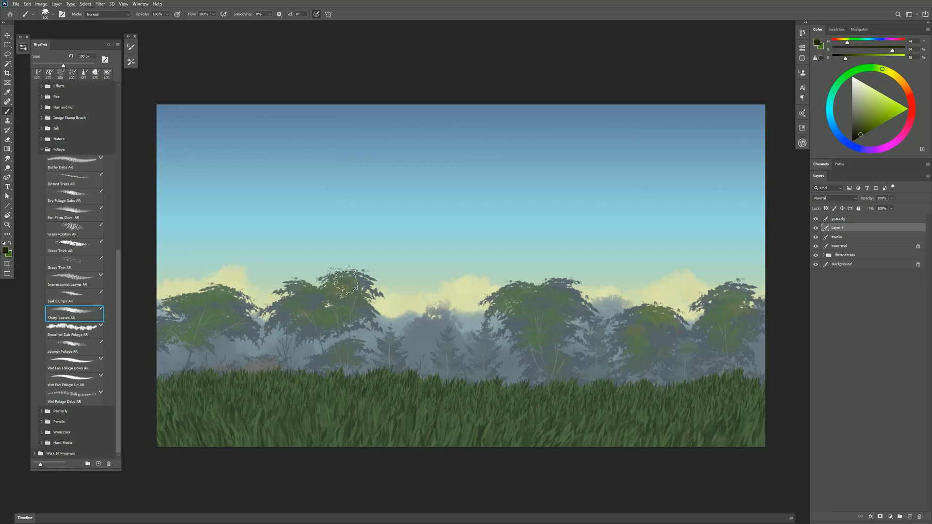
{"action": "left_click_drag", "start_coordinate": [357, 292], "coordinate": [434, 366]}
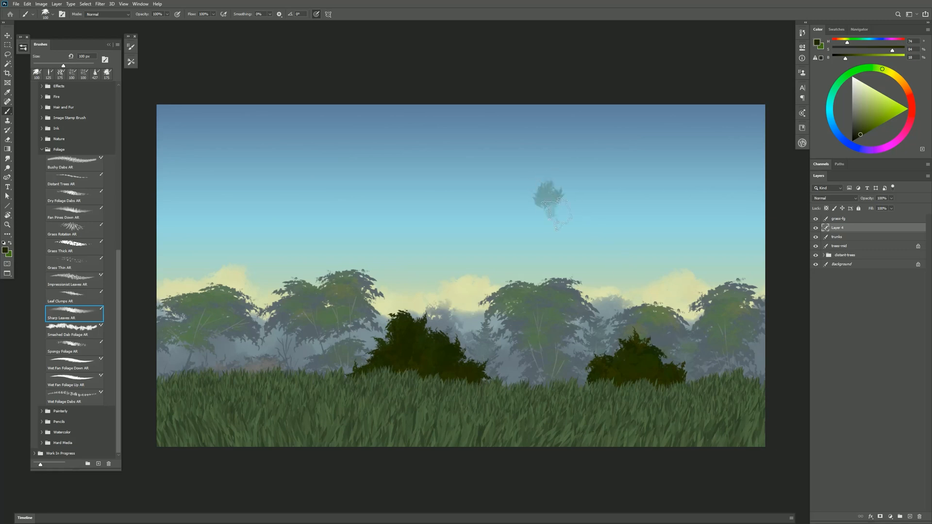
{"action": "left_click", "coordinate": [560, 205]}
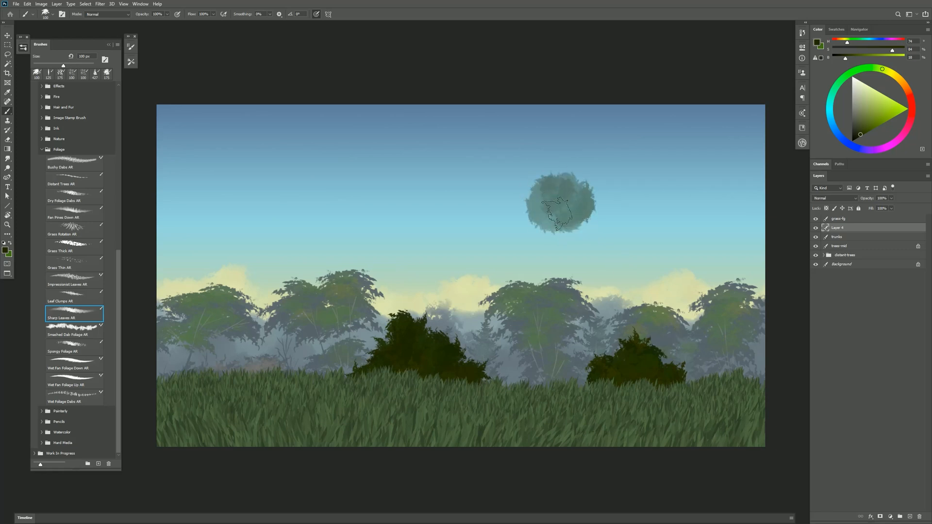
{"action": "left_click_drag", "start_coordinate": [559, 205], "coordinate": [577, 235]}
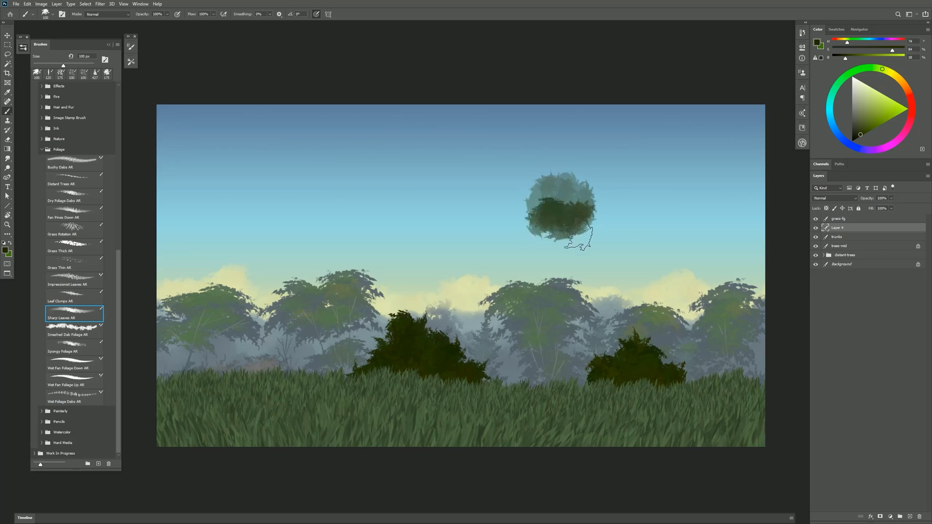
{"action": "left_click_drag", "start_coordinate": [574, 241], "coordinate": [517, 232]}
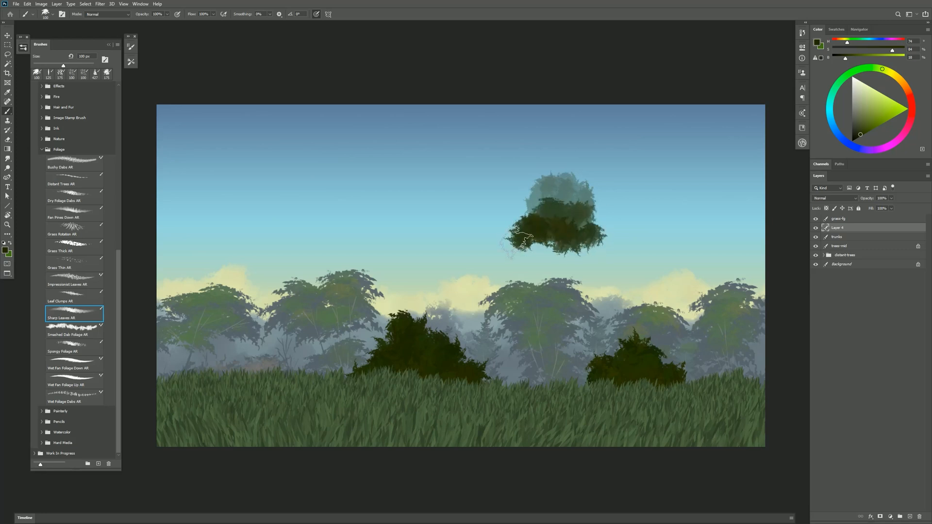
{"action": "left_click_drag", "start_coordinate": [524, 235], "coordinate": [613, 264]}
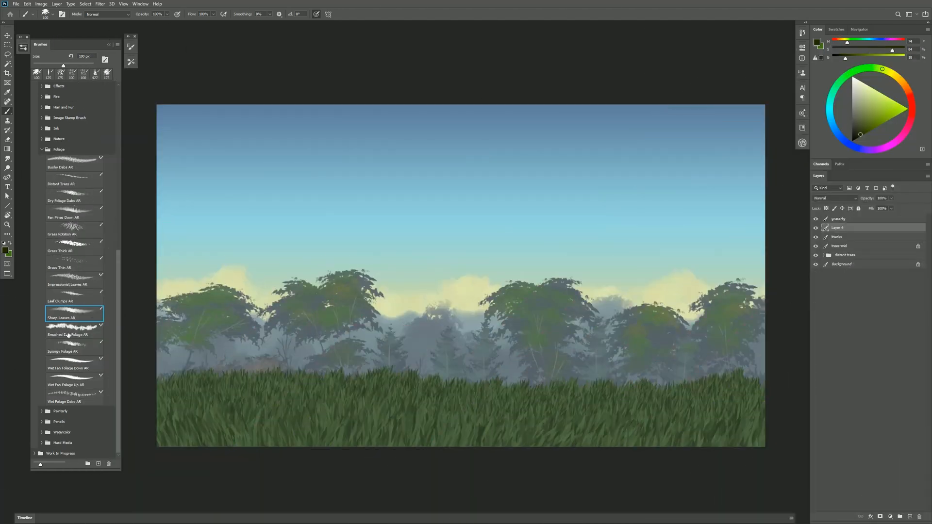
{"action": "left_click", "coordinate": [73, 334]}
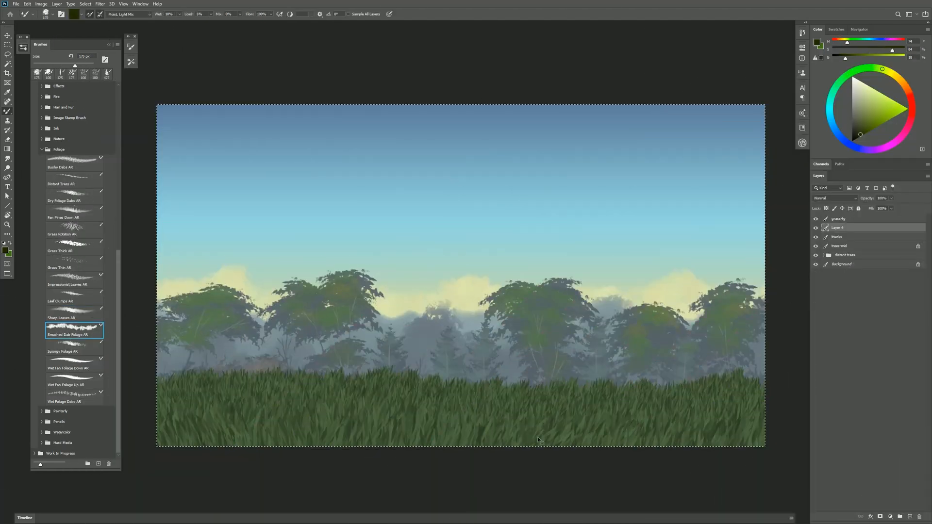
- With Spongy Foliage AR, paint a wide dark green bush cluster along the centre grass line
{"action": "left_click", "coordinate": [231, 351]}
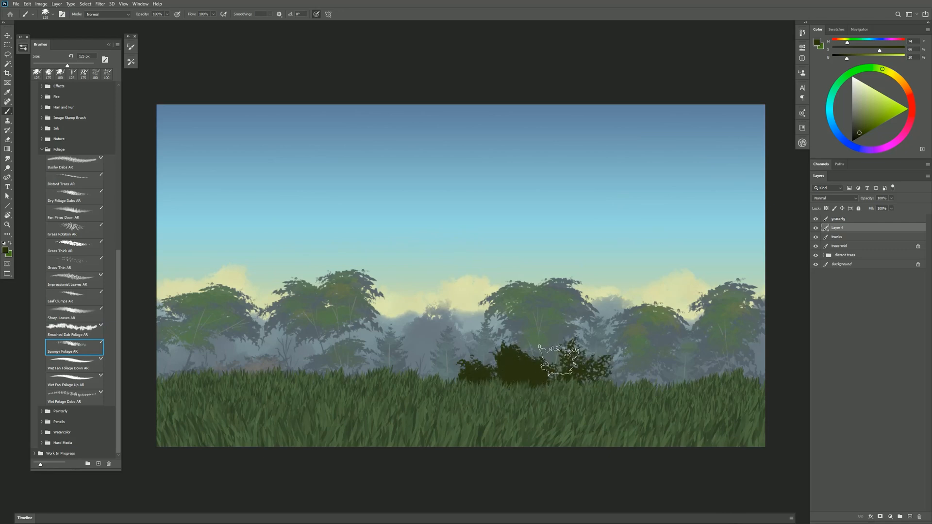
{"action": "left_click_drag", "start_coordinate": [559, 359], "coordinate": [464, 345]}
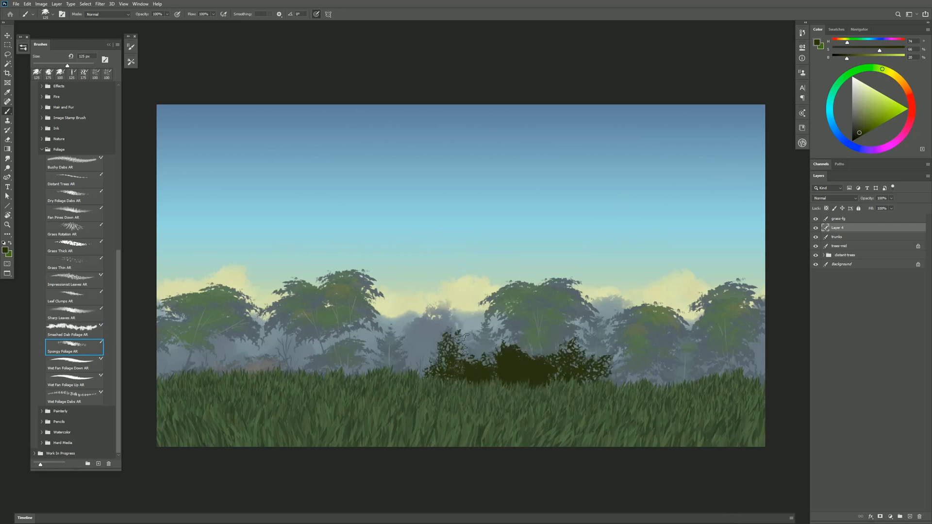
{"action": "left_click_drag", "start_coordinate": [465, 345], "coordinate": [672, 375]}
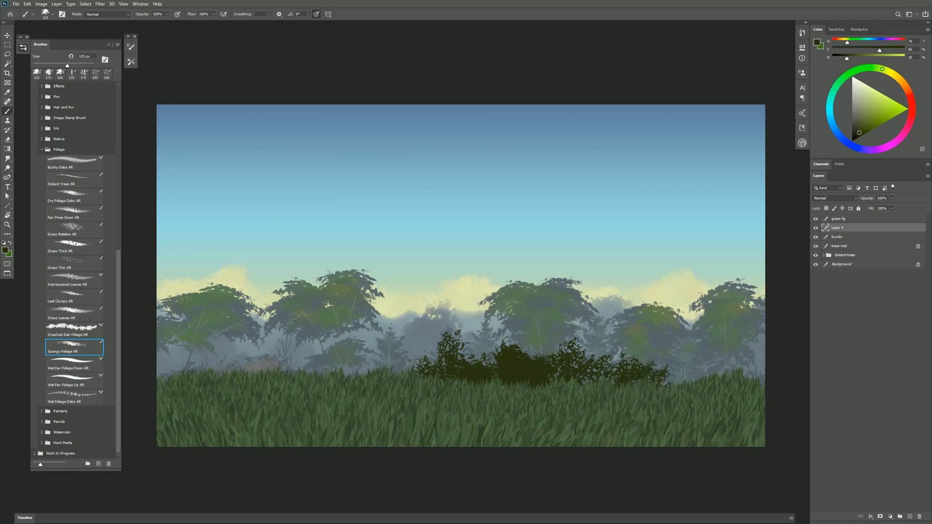